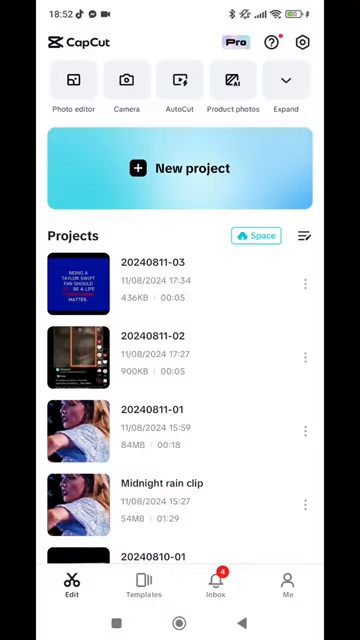
Start a new project from the CapCut home screen to reach the video gallery
{"action": "left_click", "coordinate": [180, 168]}
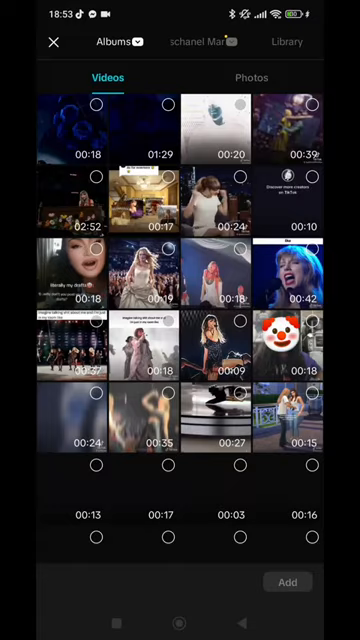
Add the chosen clip to the editor and browse to the Video effects library
{"action": "scroll", "scroll_direction": "down", "scroll_amount": 3}
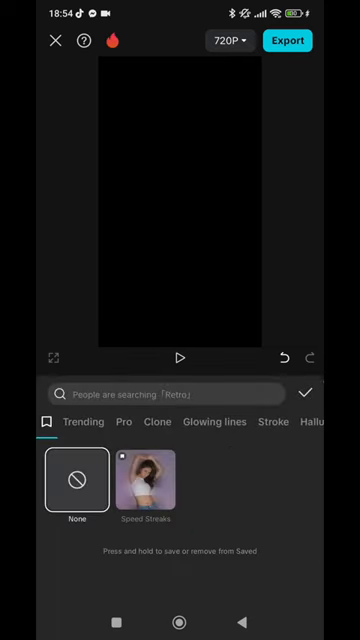
Search 'speed' and apply the Speed Streaks effect at the clip's start
{"action": "type", "text": "speed streak"}
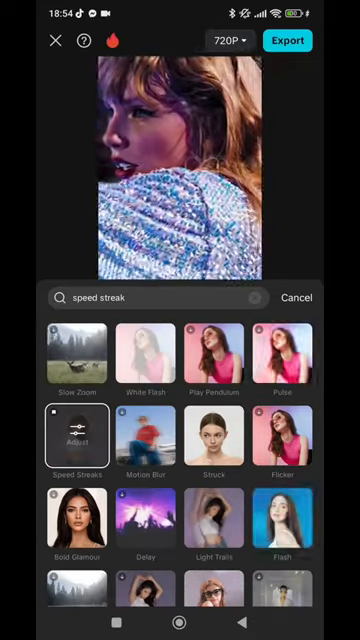
{"action": "left_click", "coordinate": [76, 437]}
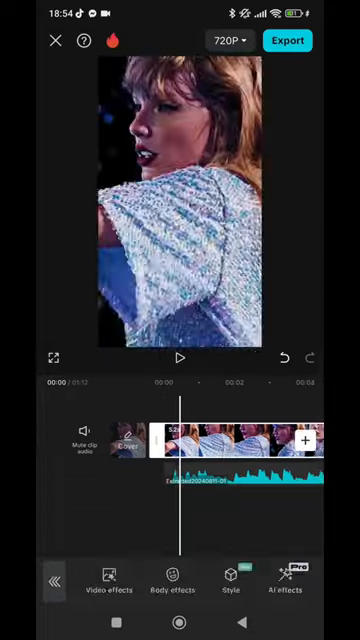
Search 'diamond', apply the Diamond Zoom effect, and bring up the overlay media gallery
{"action": "type", "text": "diamond"}
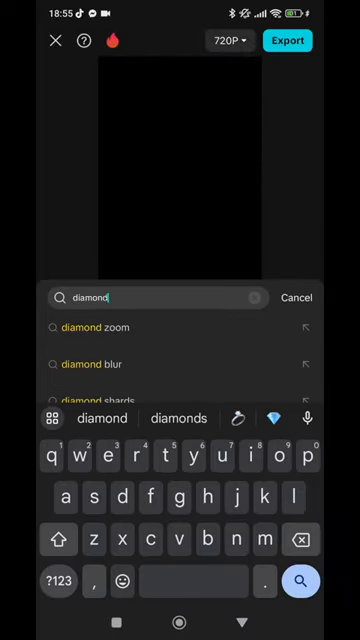
{"action": "left_click", "coordinate": [99, 327]}
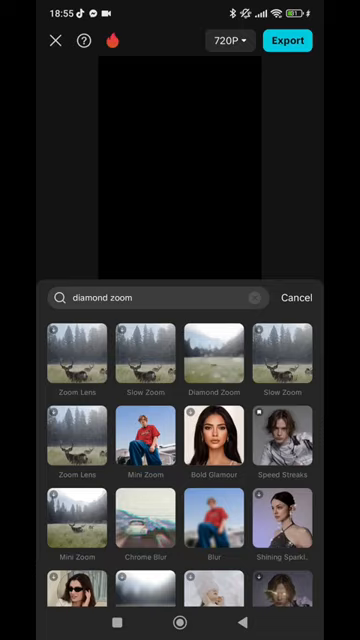
{"action": "left_click", "coordinate": [213, 355]}
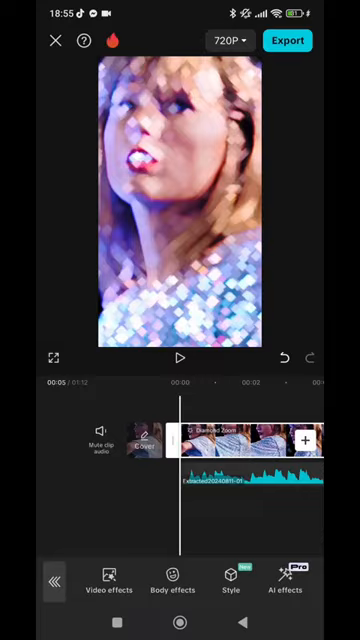
{"action": "left_click", "coordinate": [180, 358]}
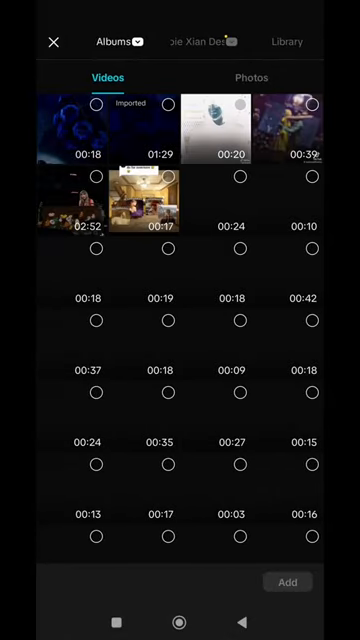
Overlay the name watermark footage and chroma-key its background at intensity 43
{"action": "left_click", "coordinate": [251, 77]}
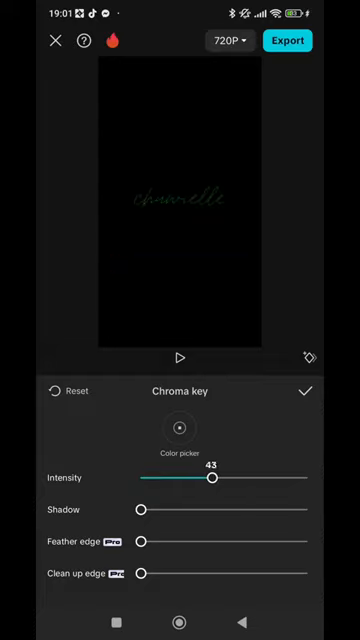
Raise the chroma key intensity to about 45, then browse Sharpen, Highlights and Whites adjustments
{"action": "left_click_drag", "start_coordinate": [213, 478], "coordinate": [209, 478]}
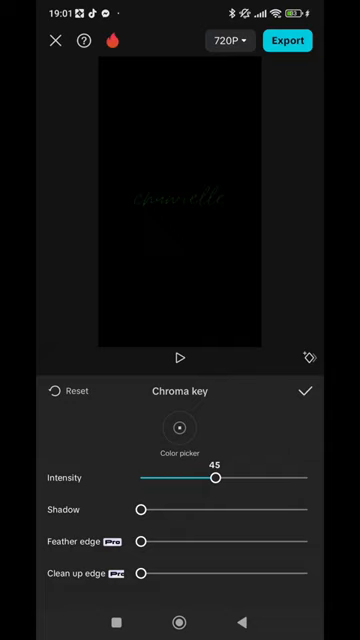
{"action": "left_click_drag", "start_coordinate": [145, 510], "coordinate": [305, 510]}
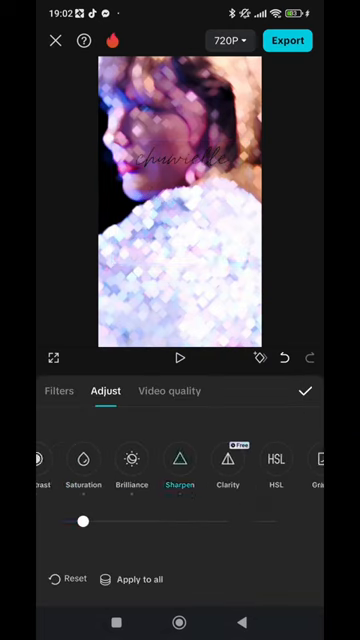
{"action": "scroll", "scroll_direction": "left", "scroll_amount": 3}
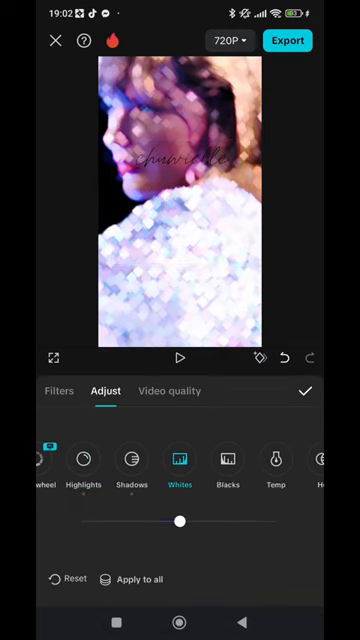